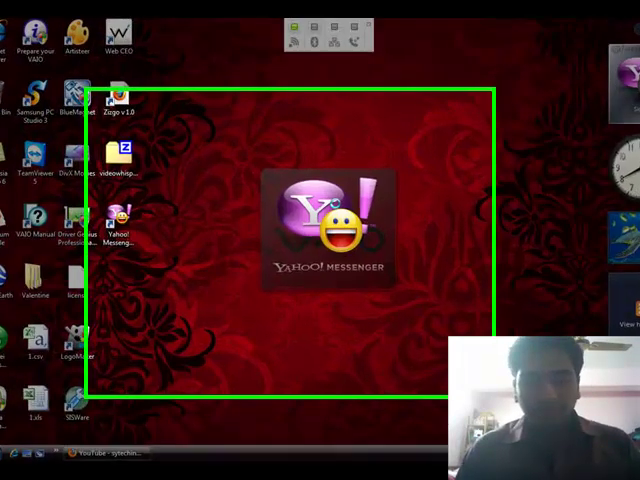
type("wish_143_4u")
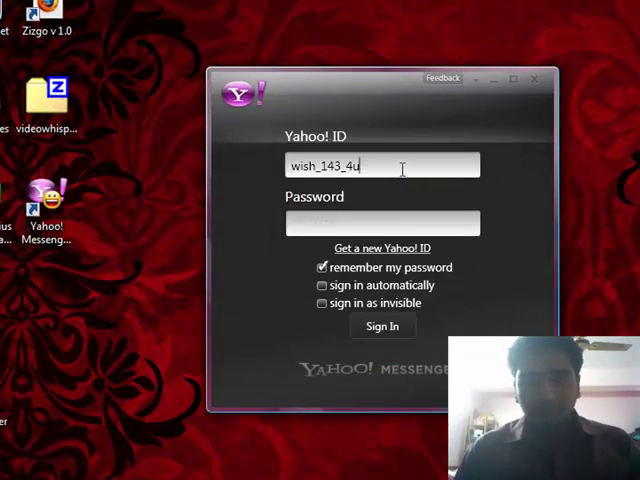
double_click(340, 164)
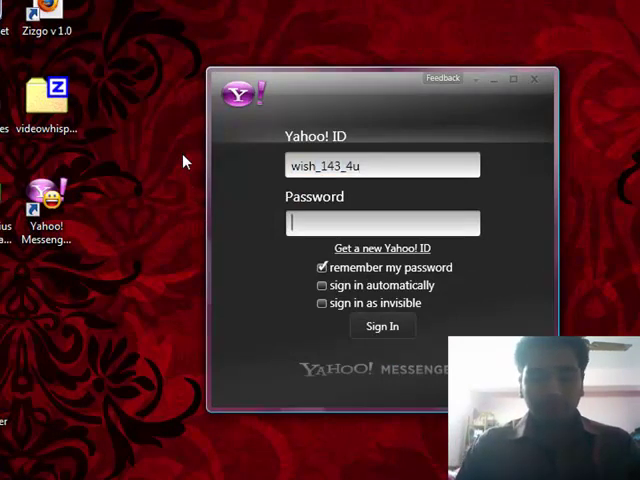
type("****")
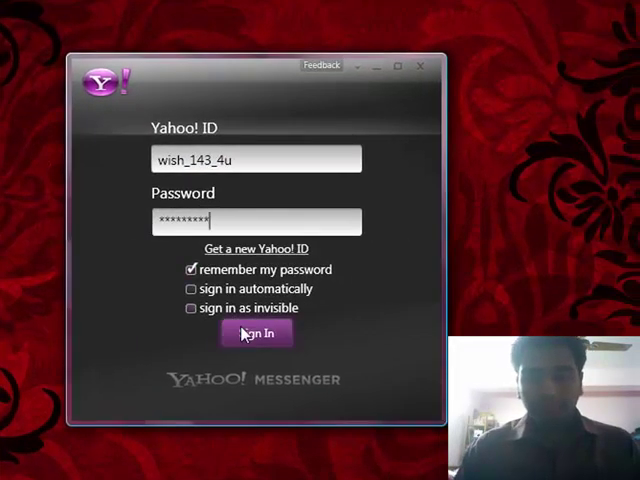
Sign in to show the contact list and dismiss the My Appearance avatar setup
left_click(256, 332)
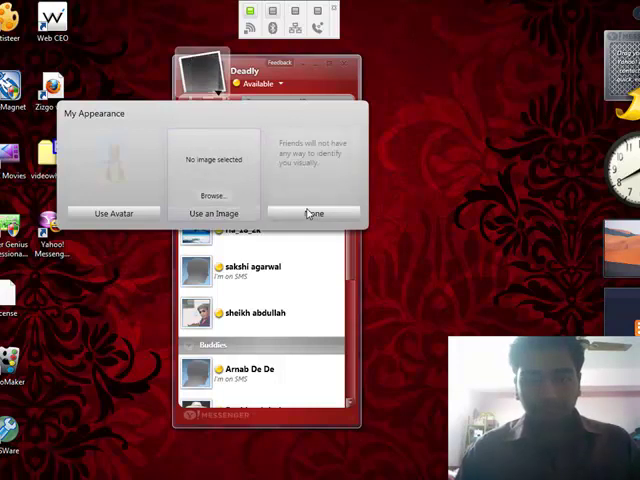
left_click(314, 212)
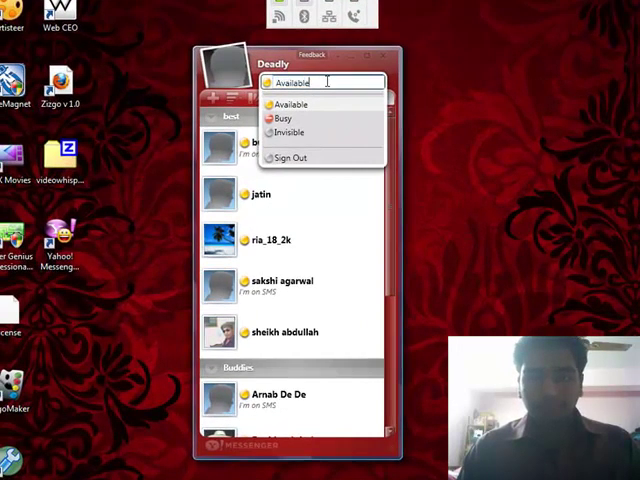
Set the custom status message 'Am Right Here' in place of Available
type("Am Right Here")
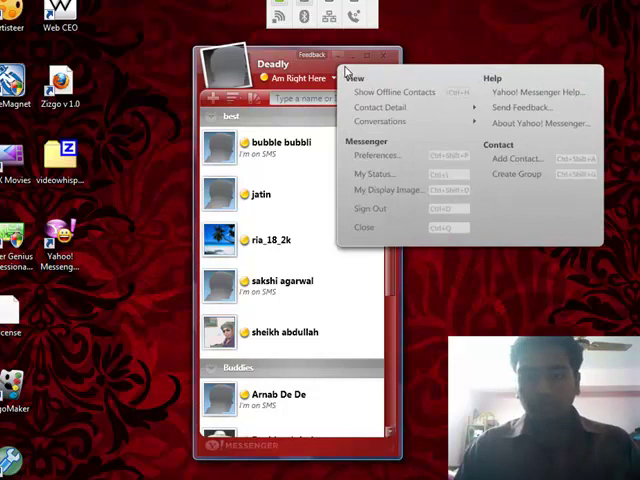
mouse_move(380, 108)
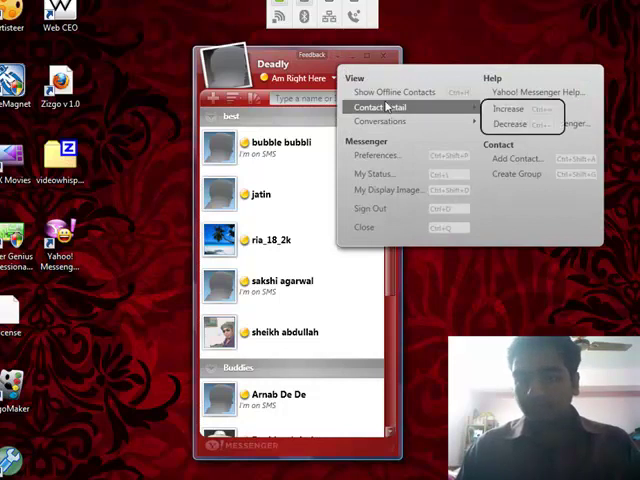
mouse_move(380, 120)
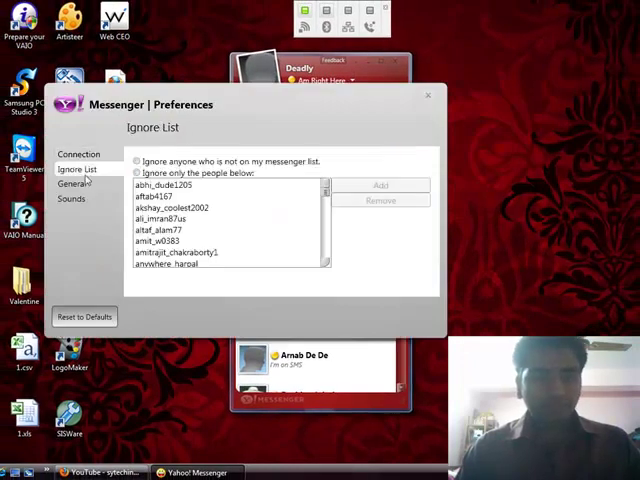
left_click(72, 200)
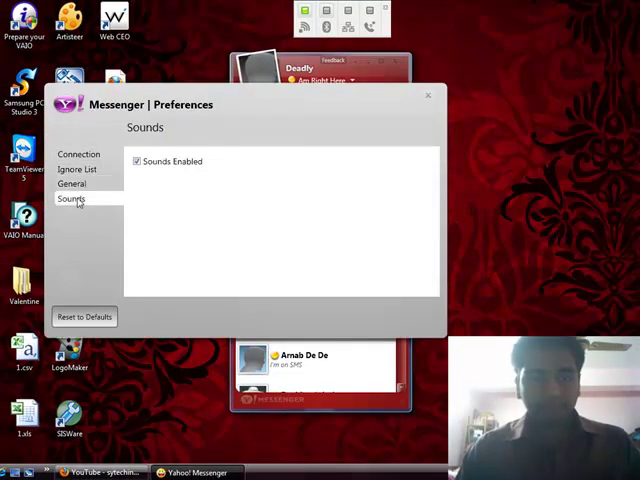
left_click(428, 96)
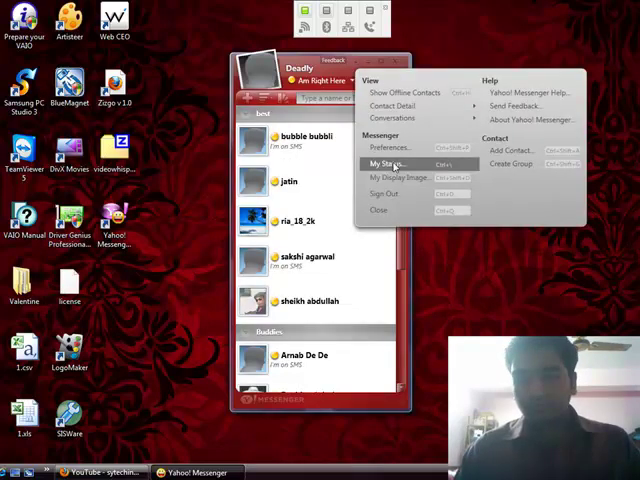
mouse_move(510, 150)
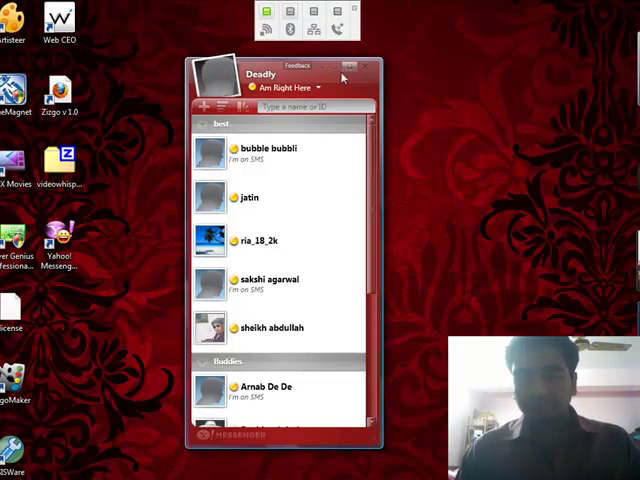
left_click(204, 108)
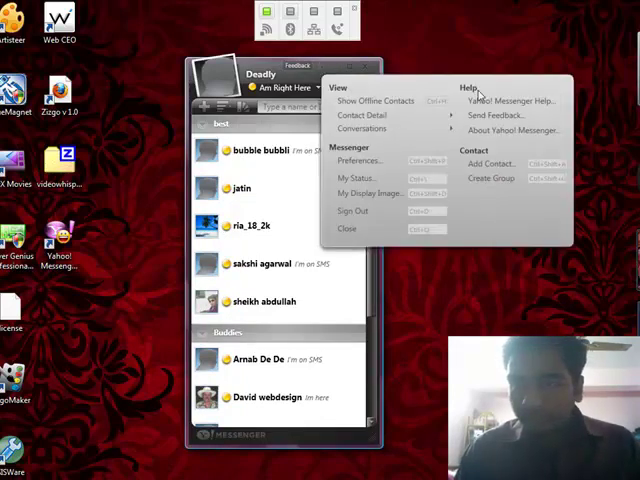
View and close the About Yahoo! Messenger window, then show the status choices list
left_click(510, 130)
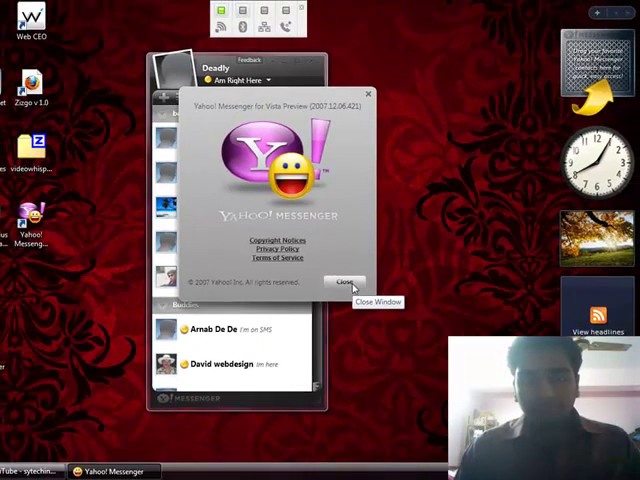
left_click(344, 282)
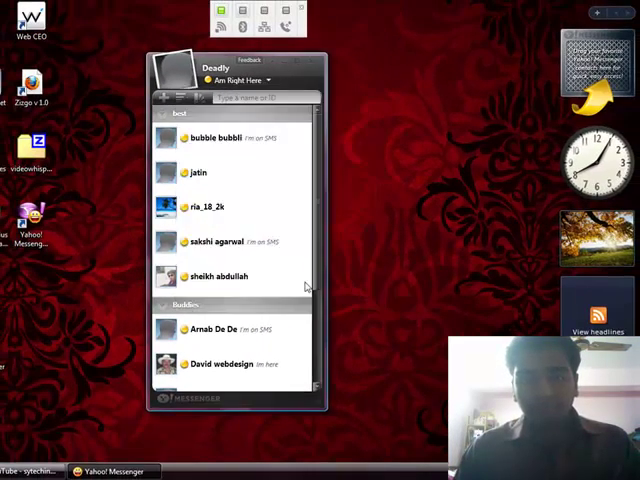
left_click(236, 80)
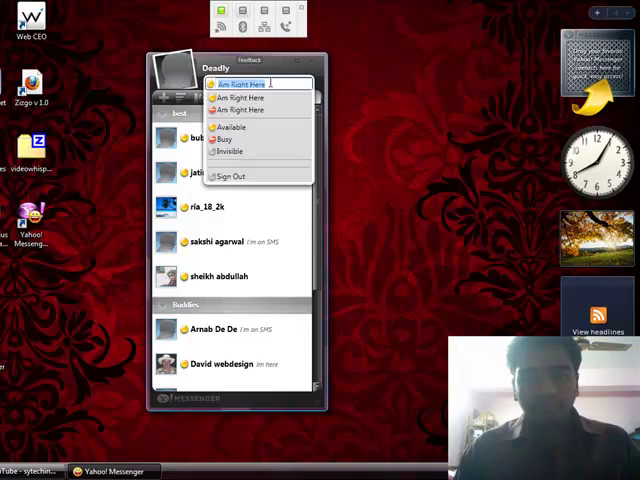